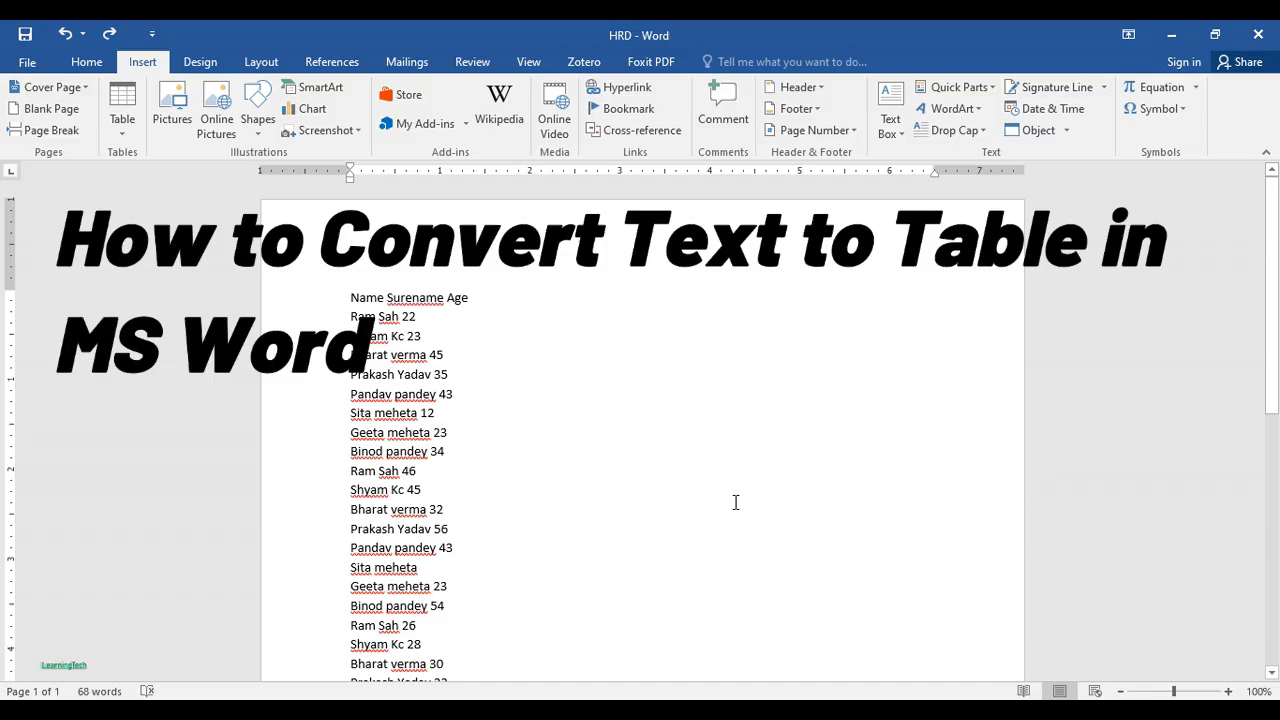
- Place the cursor in the list and insert an empty three-column, four-row table
{"action": "left_click", "coordinate": [416, 316]}
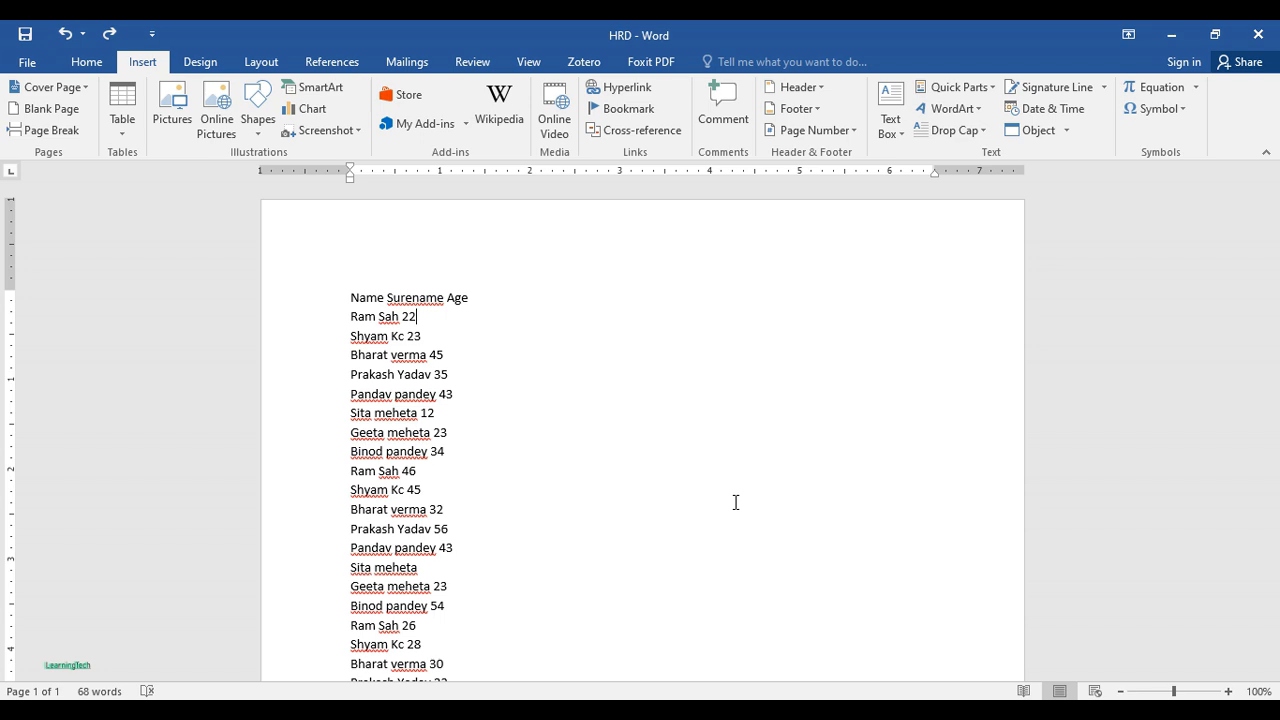
{"action": "scroll", "scroll_direction": "up", "scroll_amount": 3}
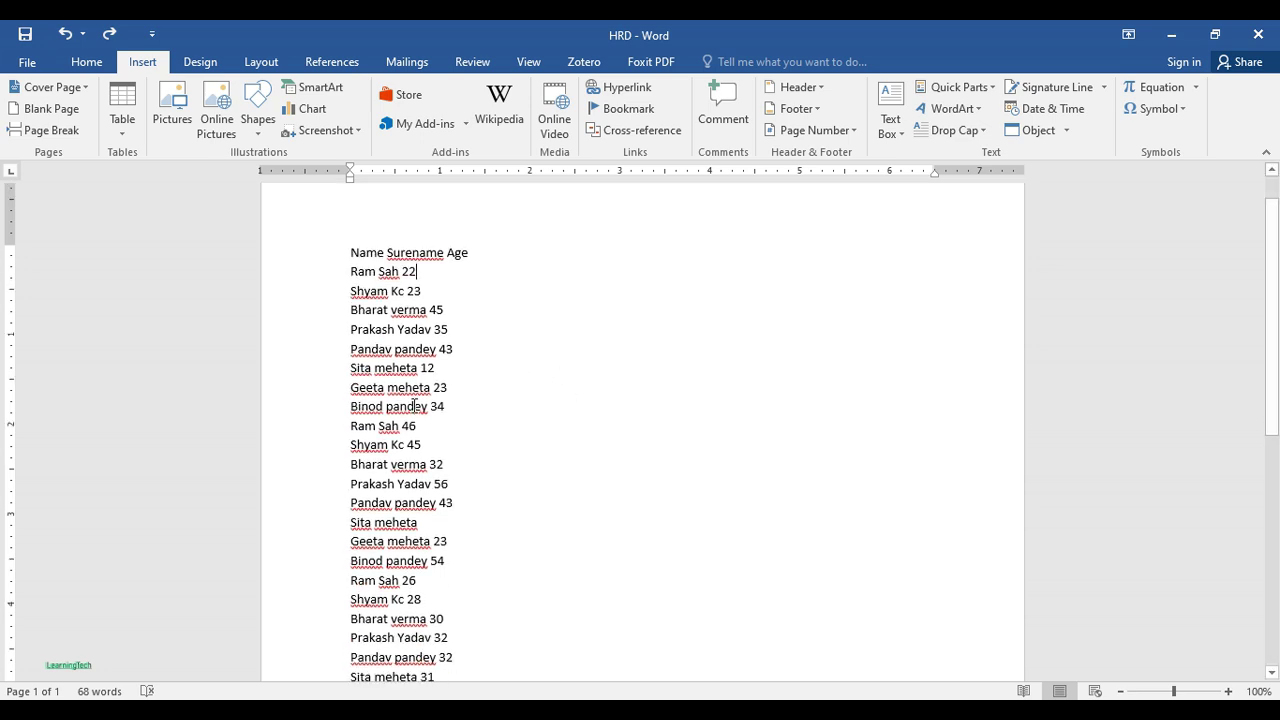
{"action": "scroll", "scroll_direction": "up", "scroll_amount": 3}
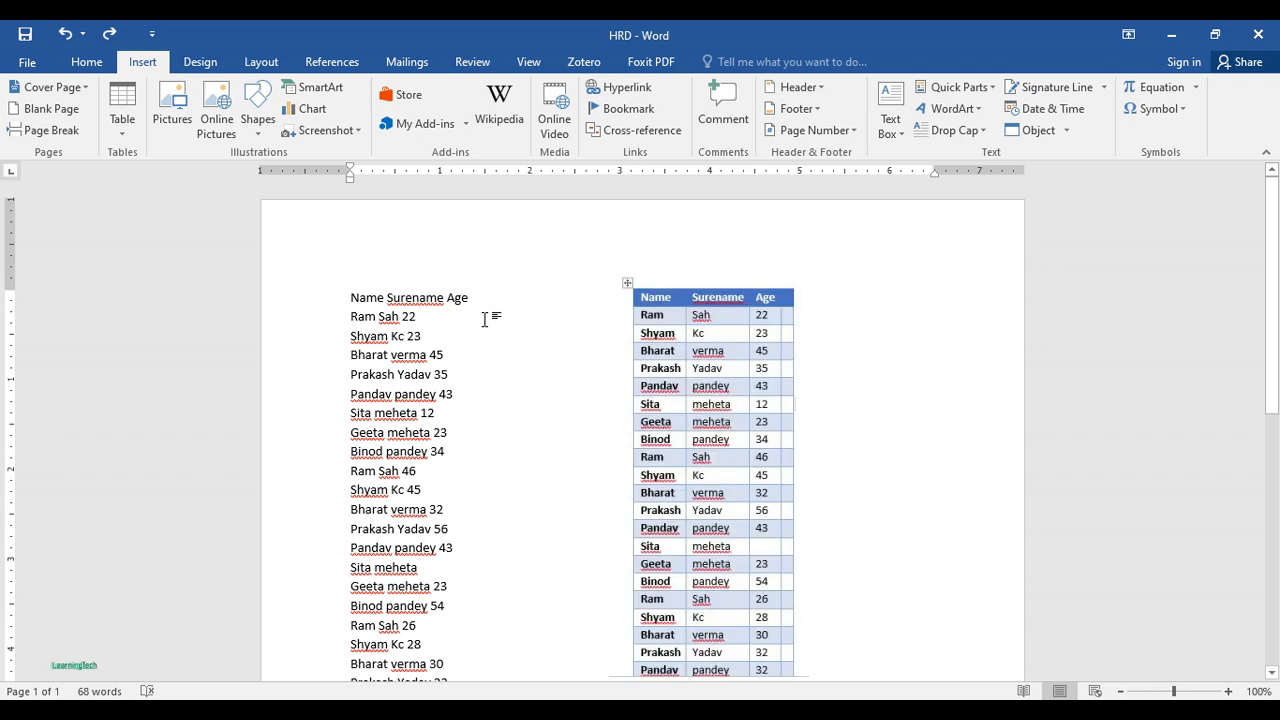
{"action": "mouse_move", "coordinate": [418, 364]}
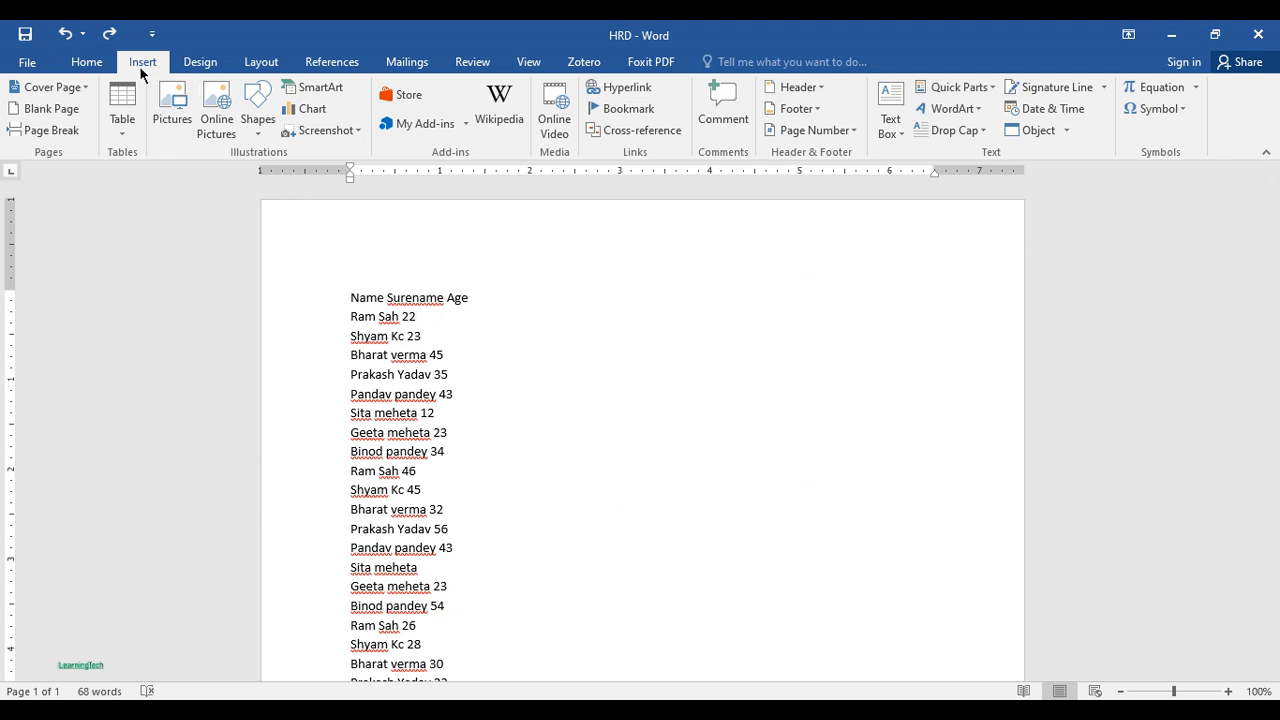
{"action": "left_click", "coordinate": [122, 108]}
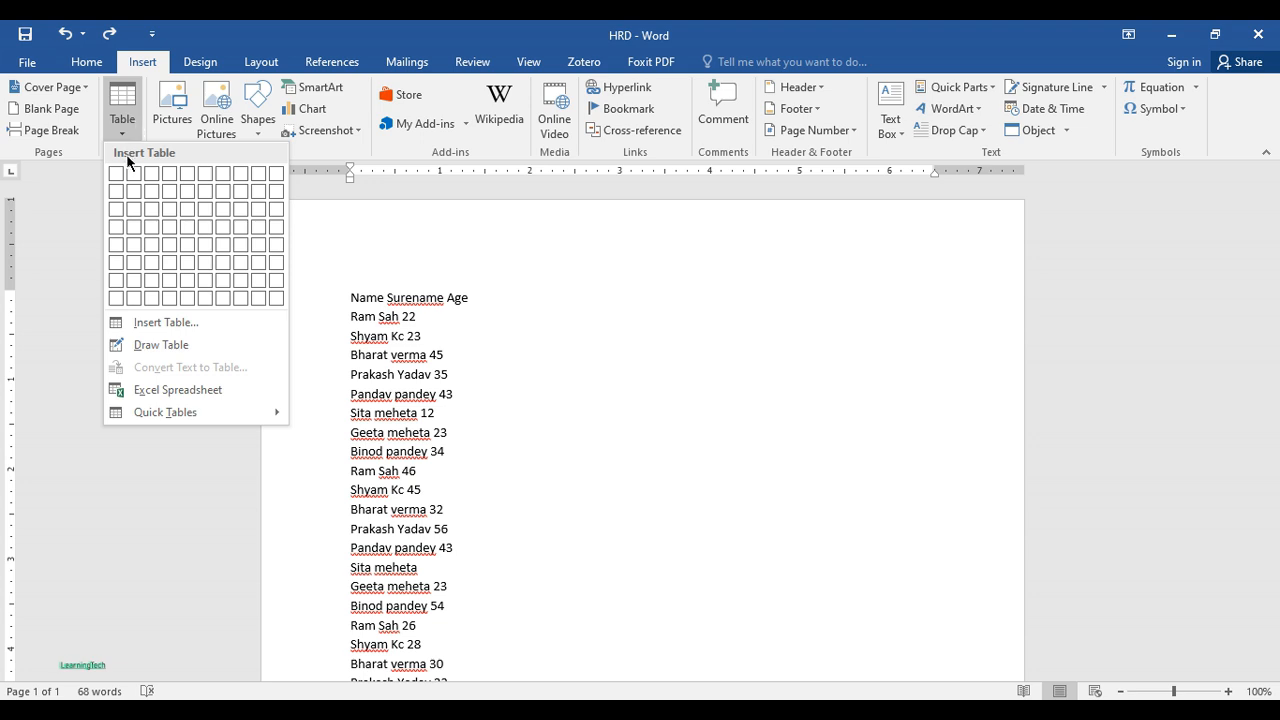
{"action": "mouse_move", "coordinate": [148, 228]}
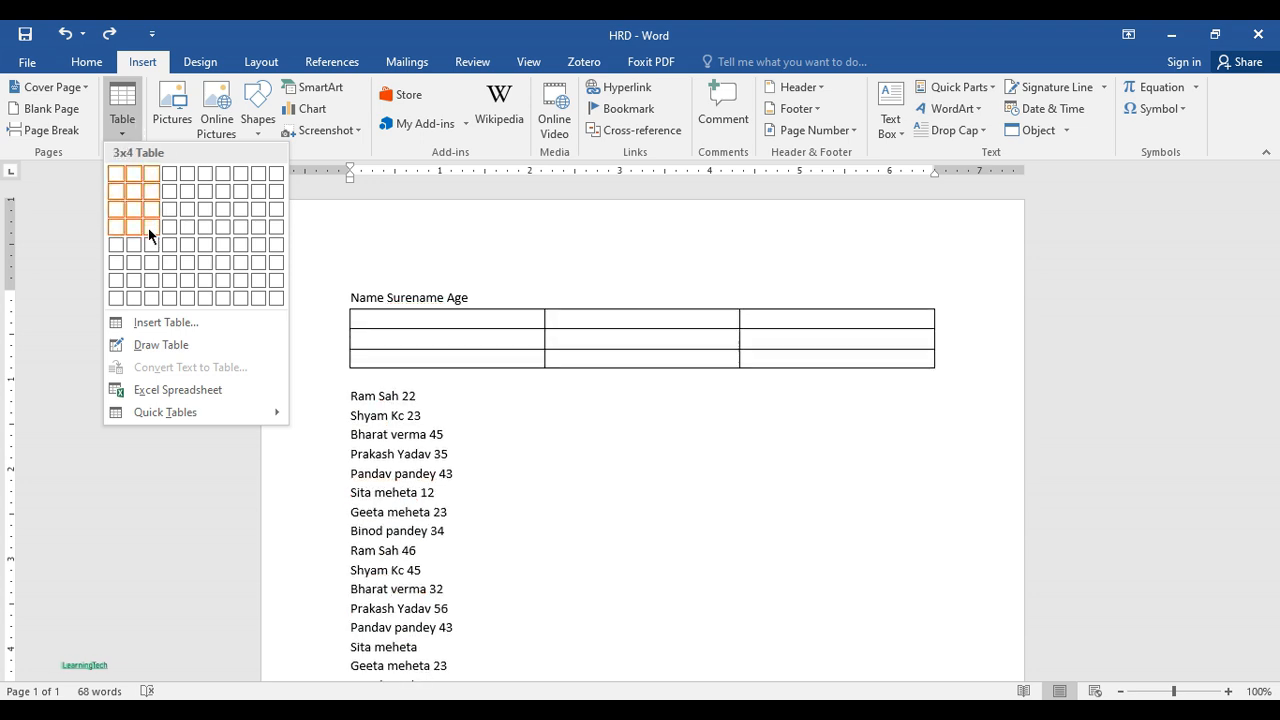
{"action": "left_click", "coordinate": [150, 226]}
{"action": "type", "text": "Name"}
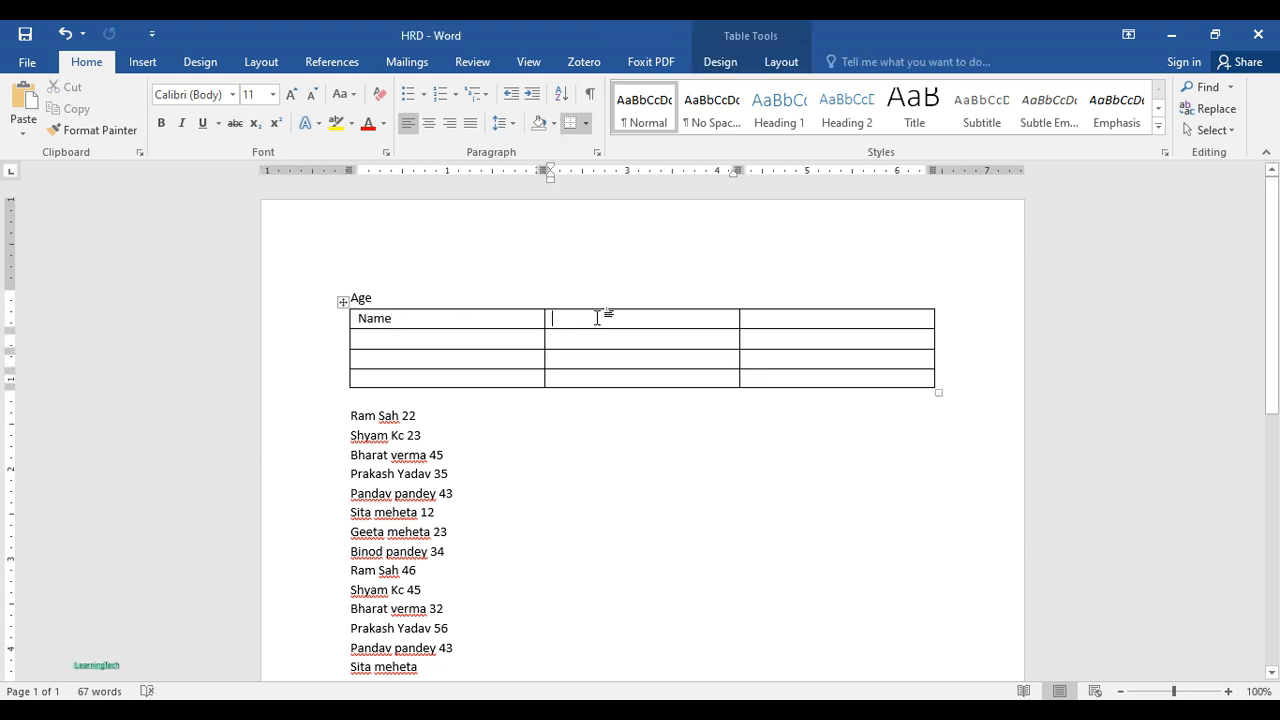
- Retype the 'Surename' and 'Age' headings, then select all of the document's text
{"action": "type", "text": "Surename A"}
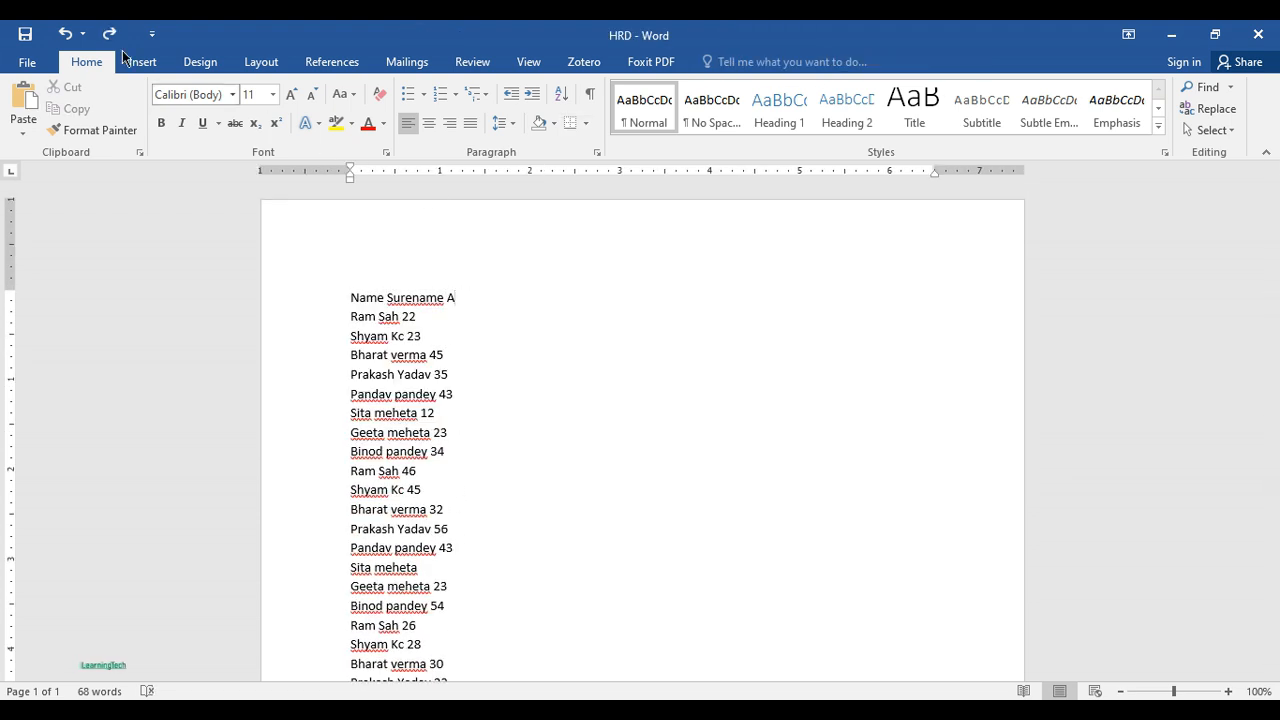
{"action": "type", "text": "ge"}
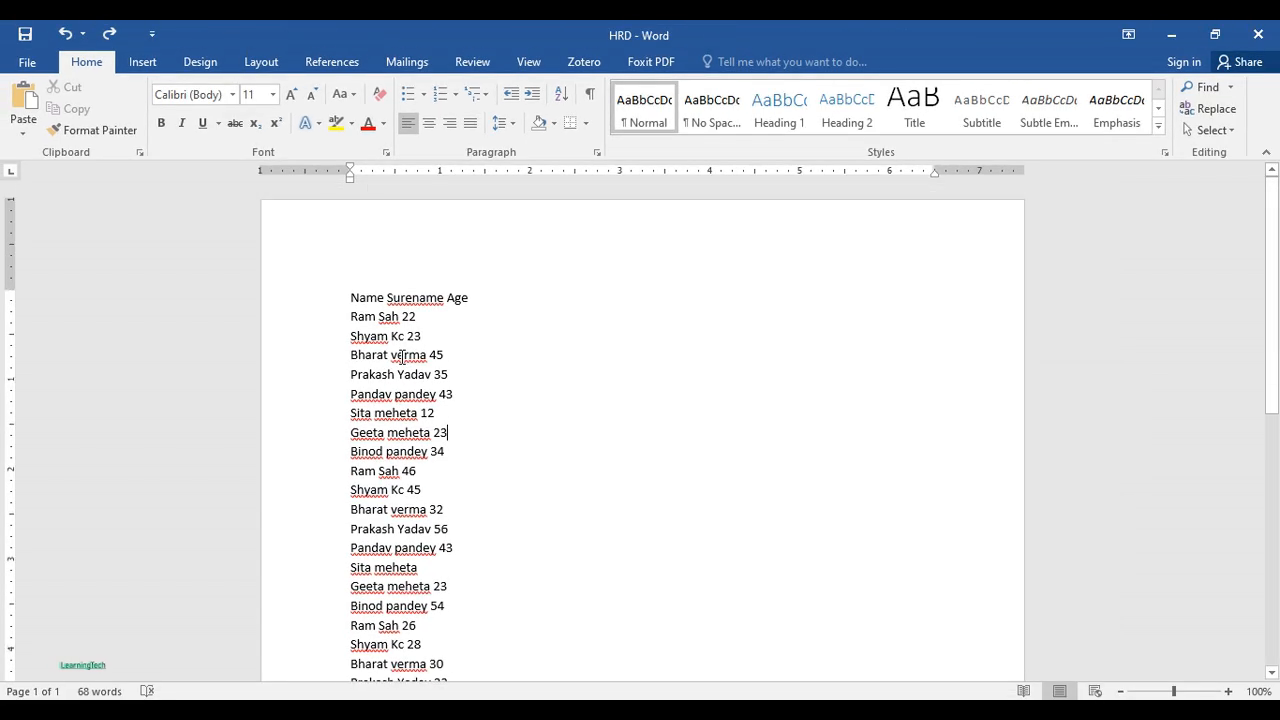
{"action": "key", "text": "ctrl+a"}
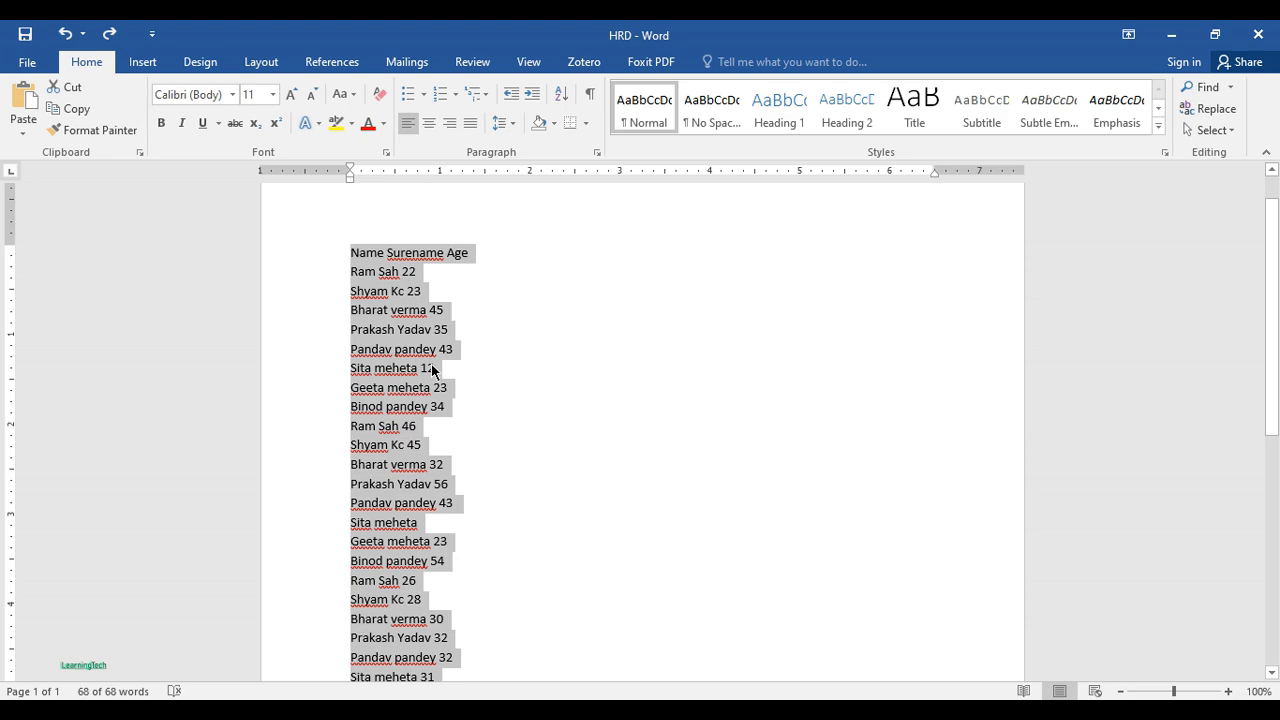
- Choose Convert Text to Table from the Insert tab's Table dropdown for the selected list
{"action": "left_click", "coordinate": [142, 60]}
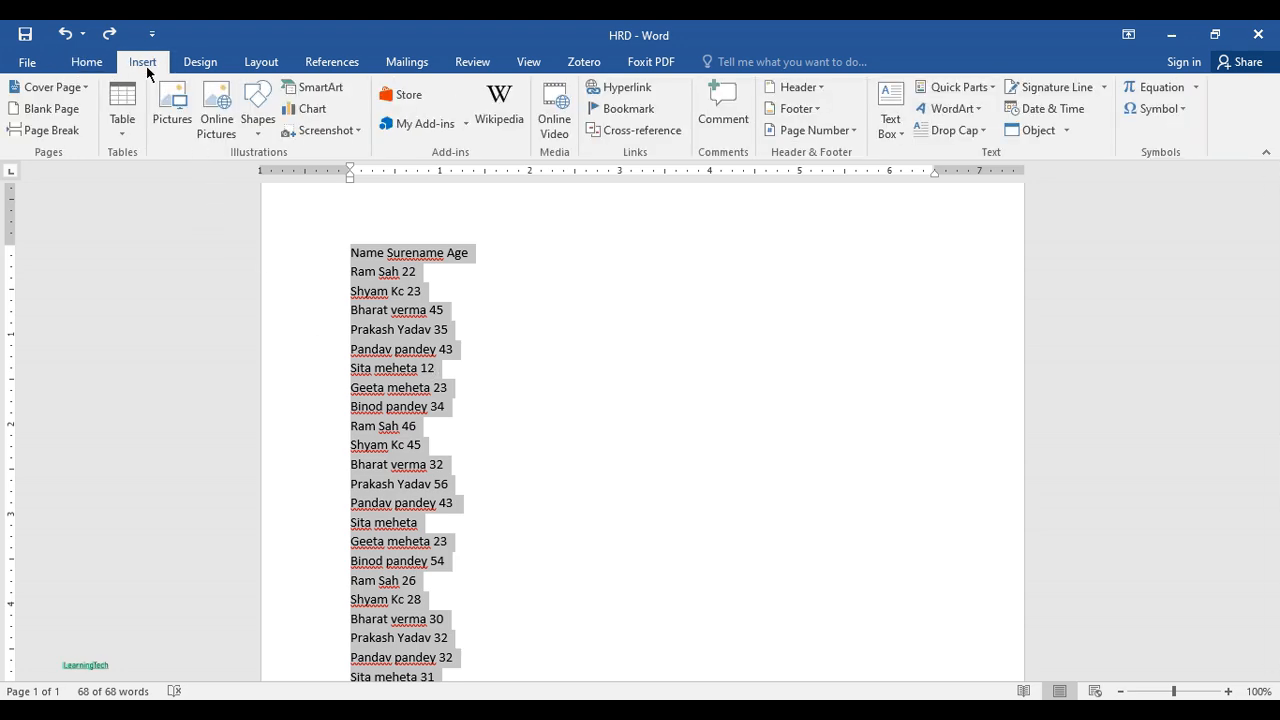
{"action": "left_click", "coordinate": [400, 348]}
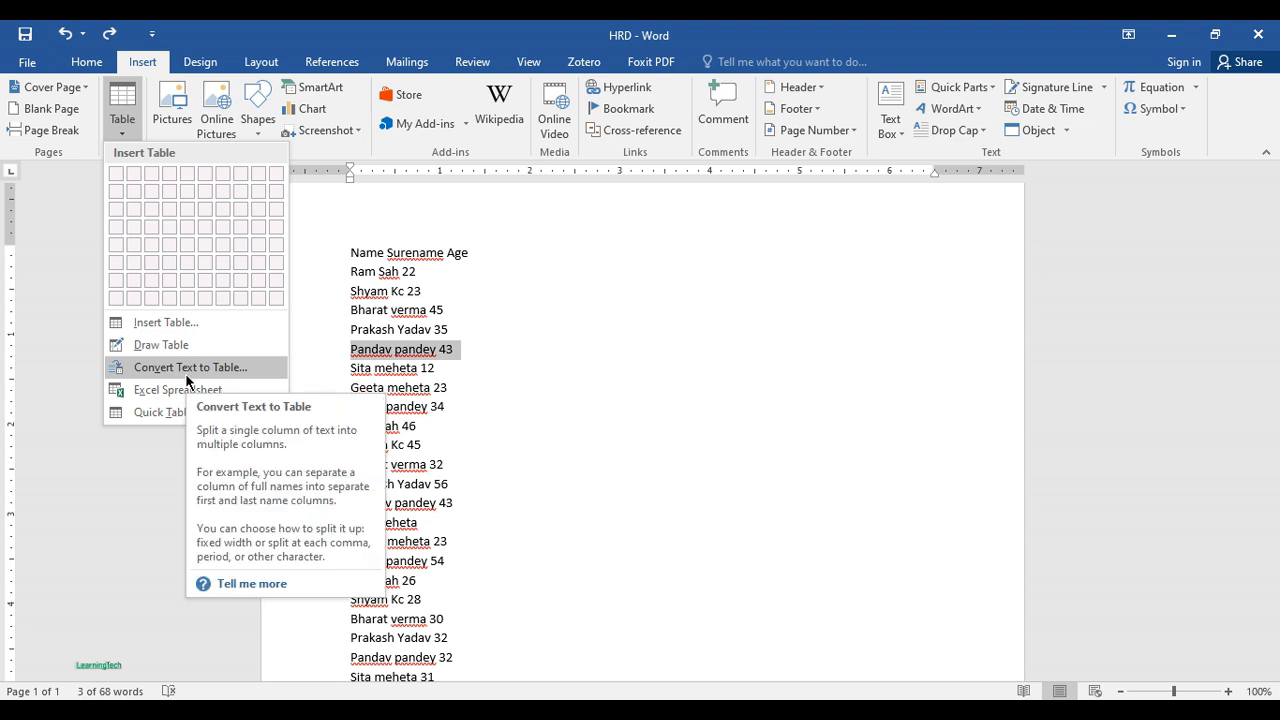
{"action": "left_click", "coordinate": [190, 368]}
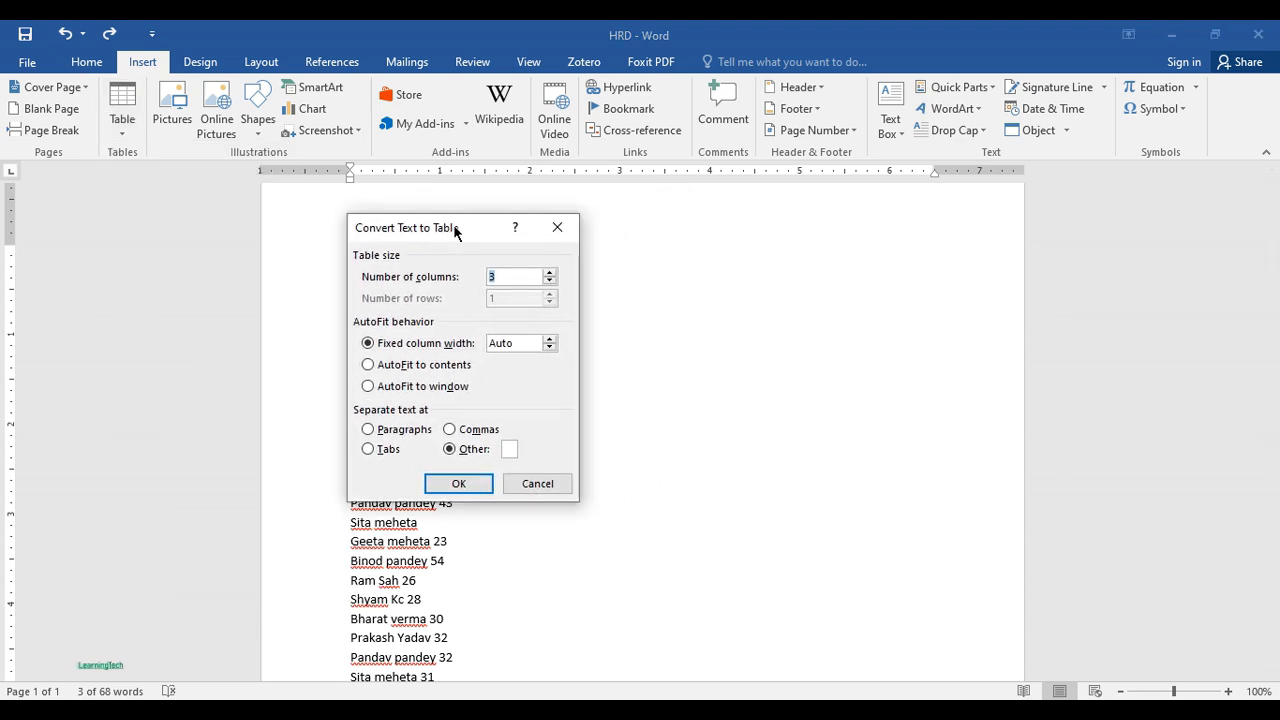
- Keep 3 columns and choose AutoFit to contents, repositioning the dialog out of the way
{"action": "left_click_drag", "start_coordinate": [456, 228], "coordinate": [460, 206]}
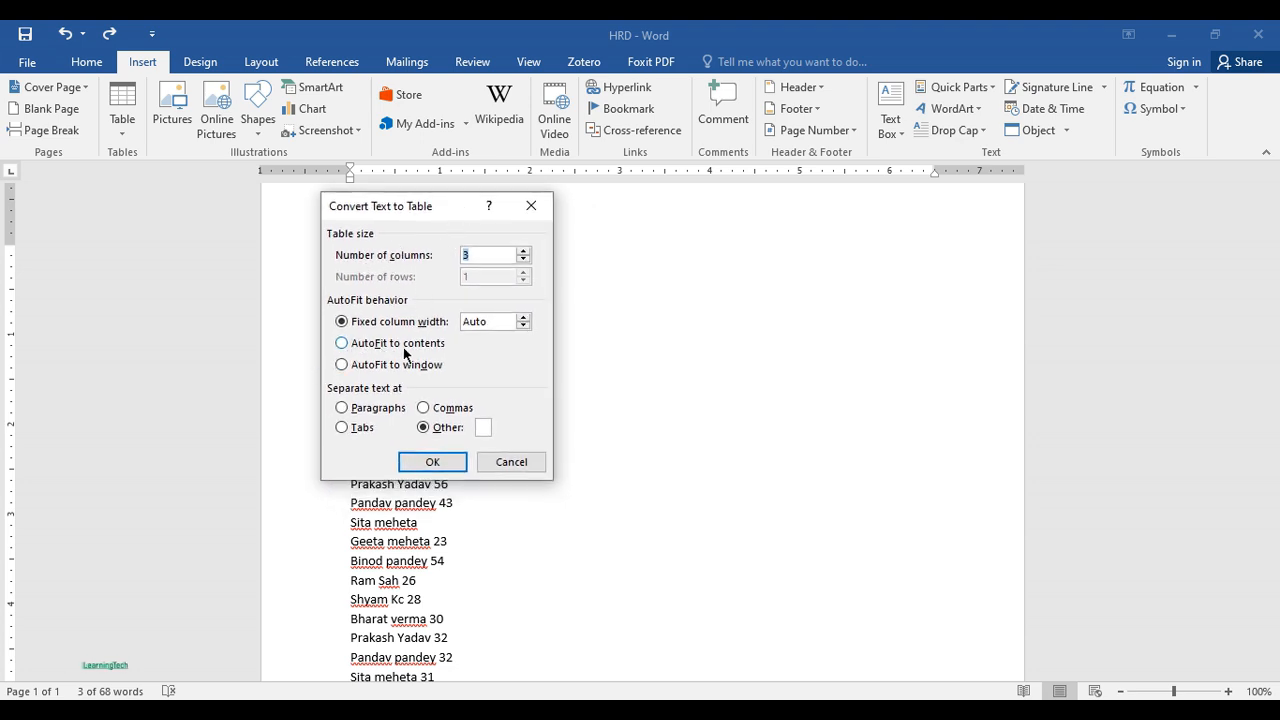
{"action": "left_click", "coordinate": [340, 342]}
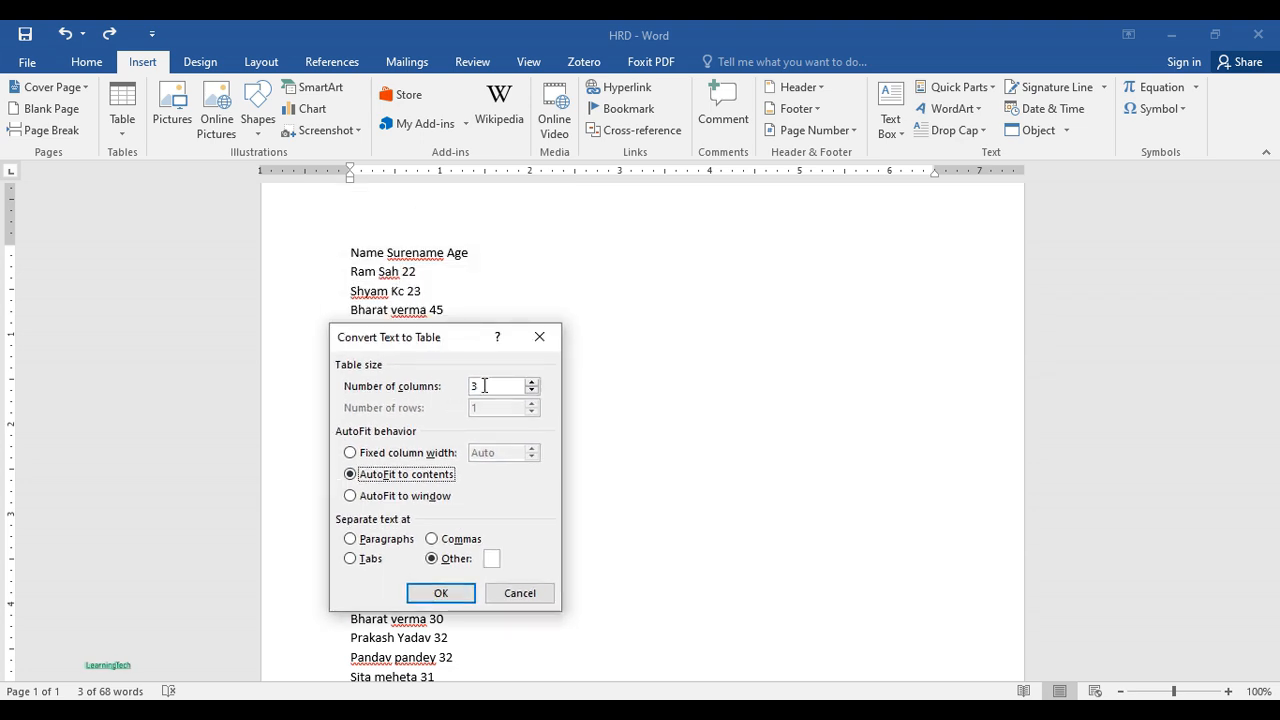
{"action": "mouse_move", "coordinate": [450, 348]}
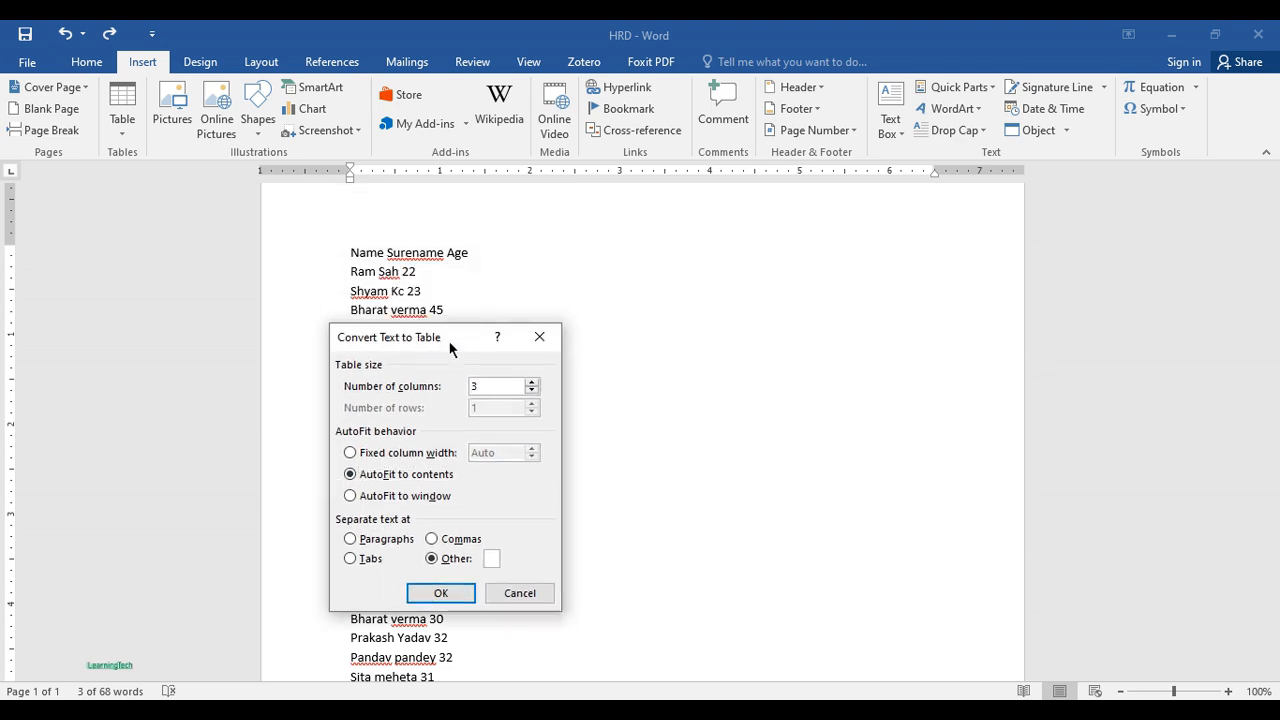
{"action": "left_click_drag", "start_coordinate": [450, 336], "coordinate": [460, 320]}
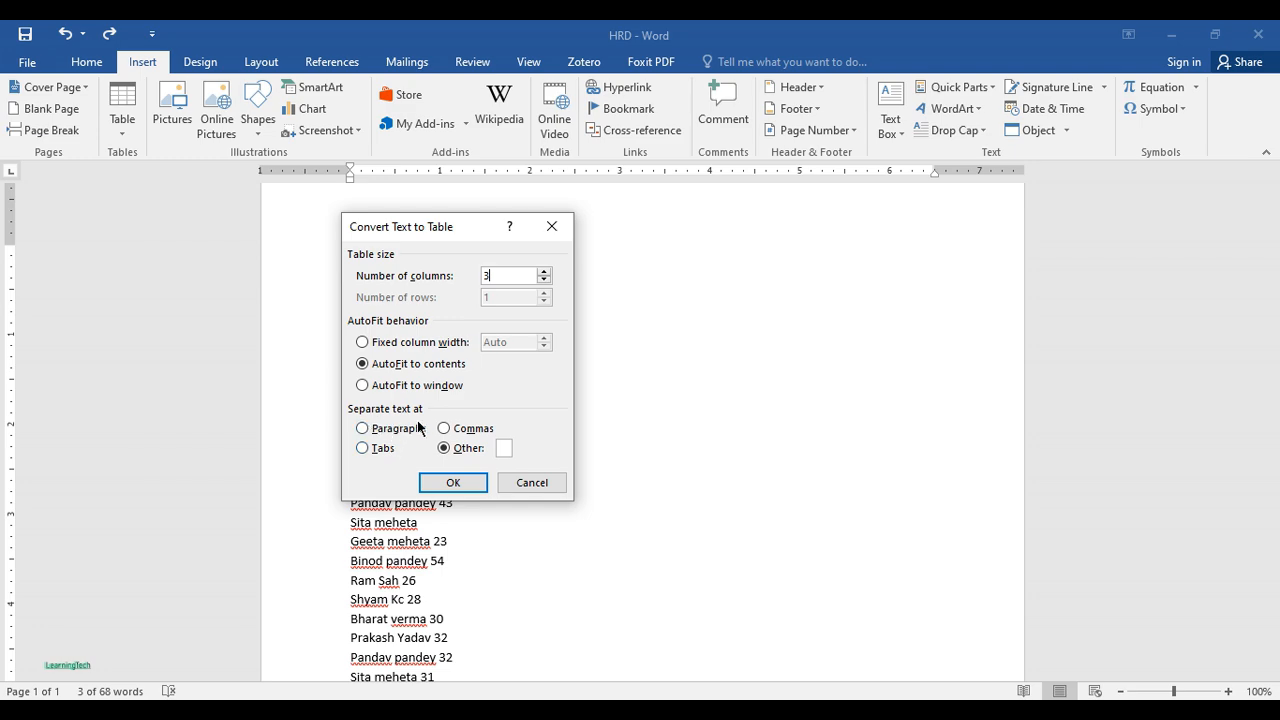
{"action": "mouse_move", "coordinate": [384, 396]}
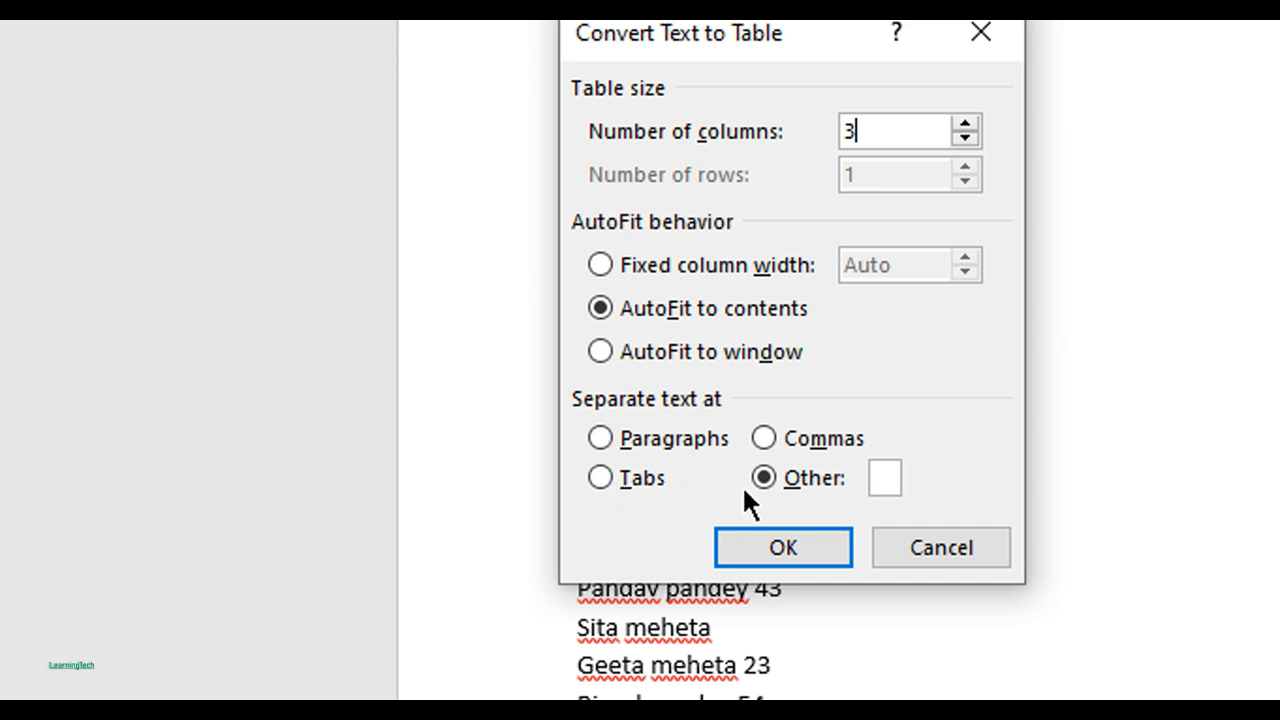
{"action": "mouse_move", "coordinate": [636, 648]}
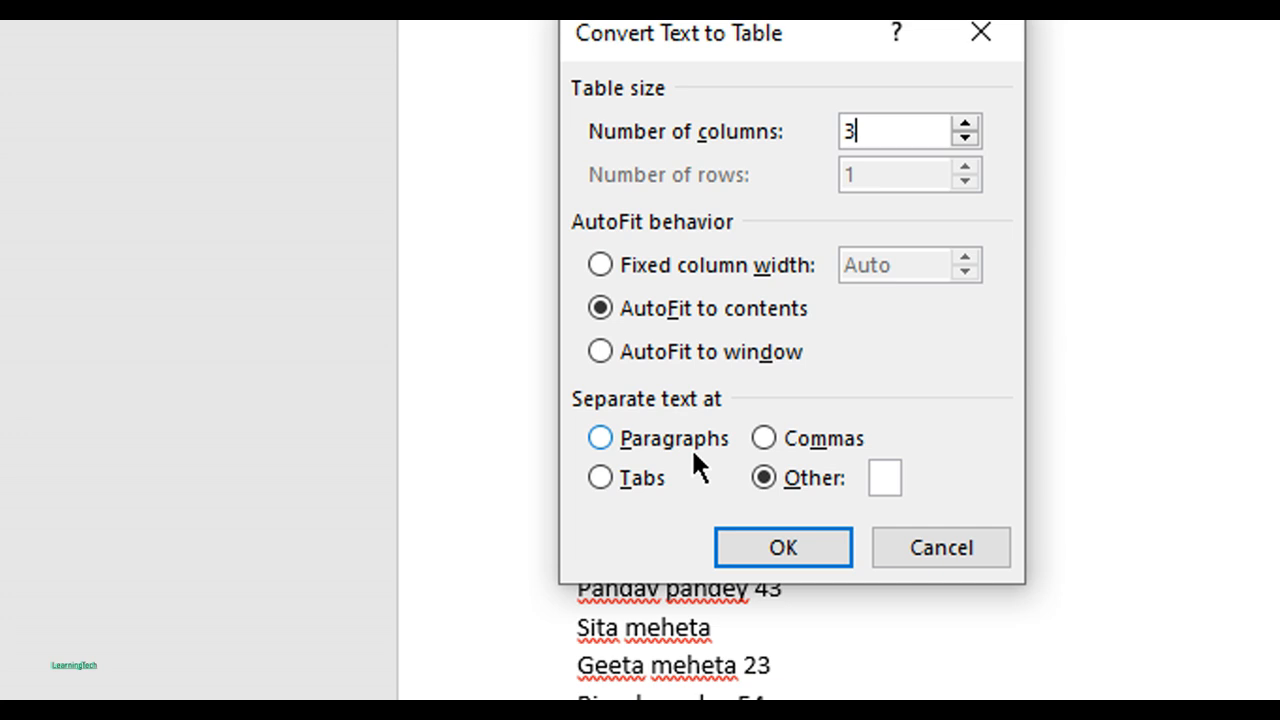
{"action": "mouse_move", "coordinate": [648, 472]}
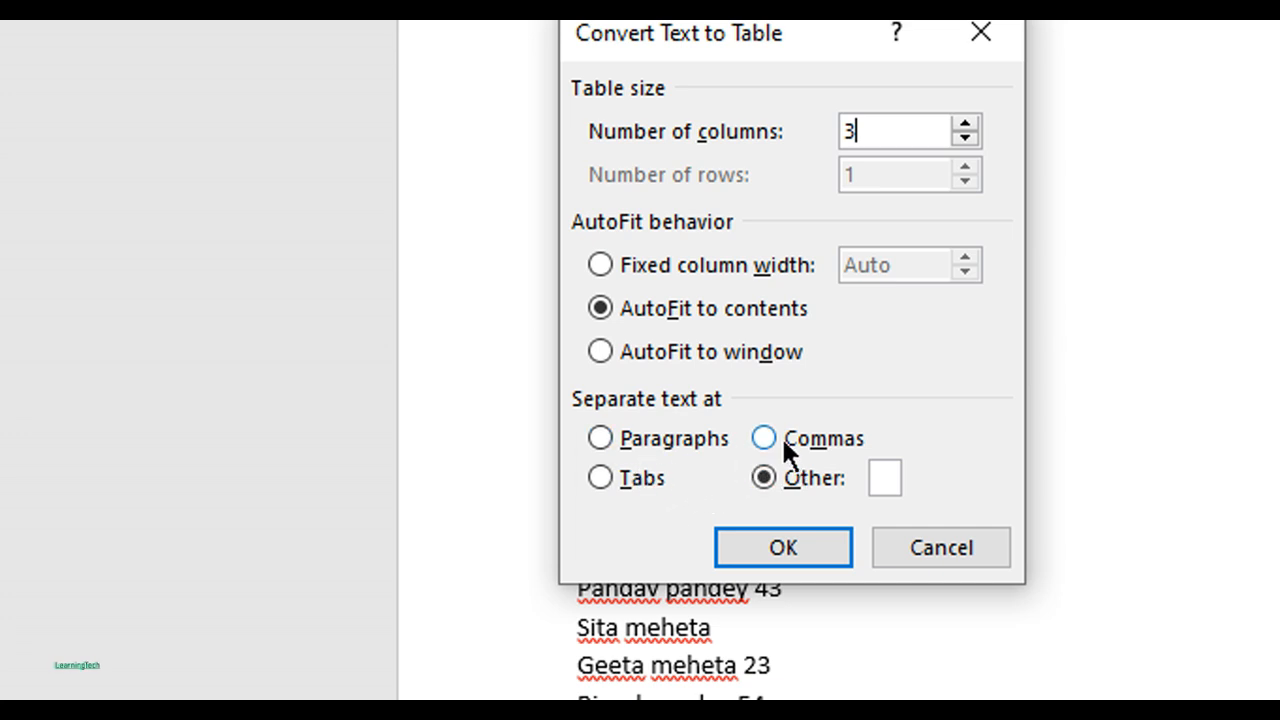
{"action": "mouse_move", "coordinate": [744, 604]}
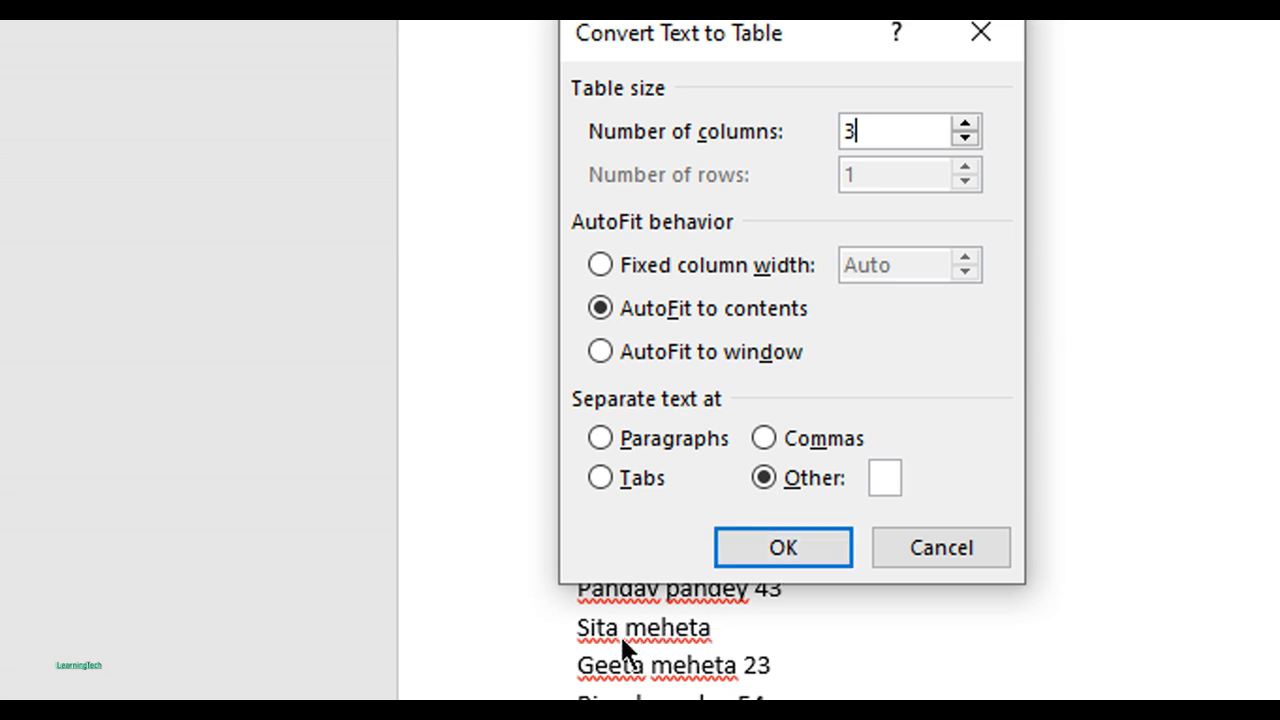
{"action": "mouse_move", "coordinate": [884, 476]}
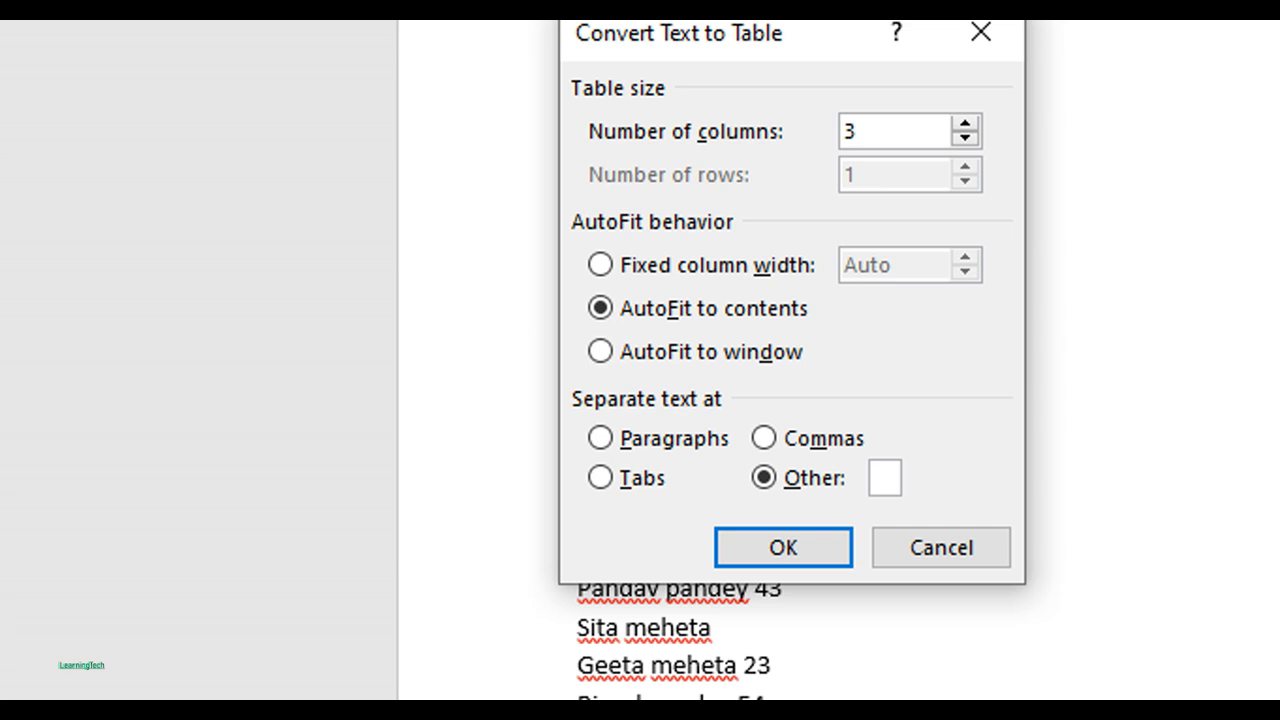
{"action": "mouse_move", "coordinate": [822, 562]}
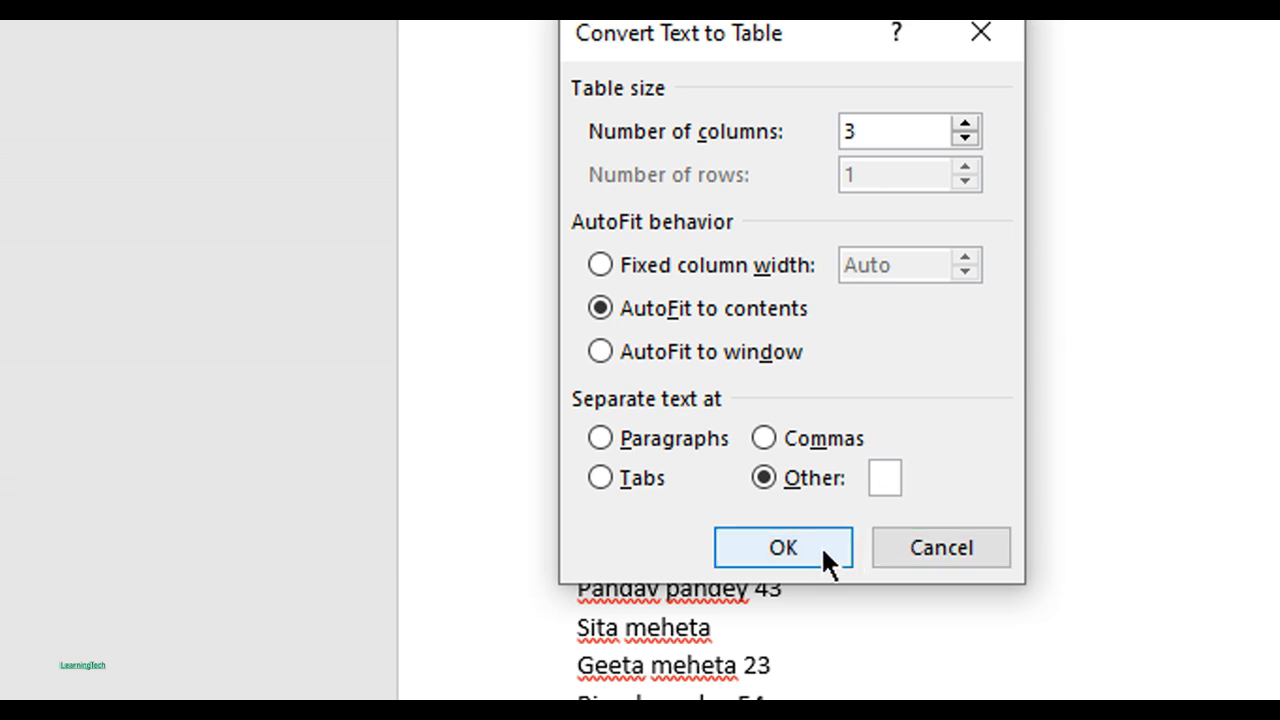
{"action": "left_click", "coordinate": [782, 548]}
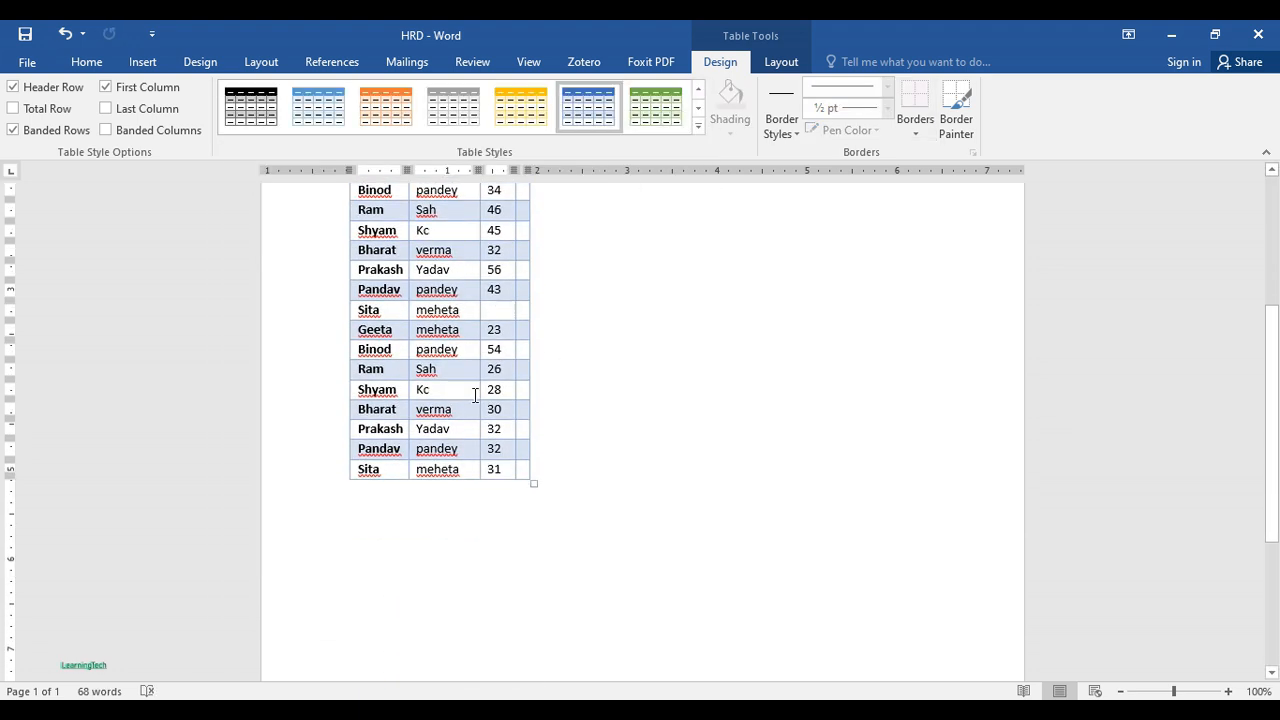
- Scroll through the resulting Name, Surename and Age table to review it
{"action": "scroll", "scroll_direction": "up", "scroll_amount": 3}
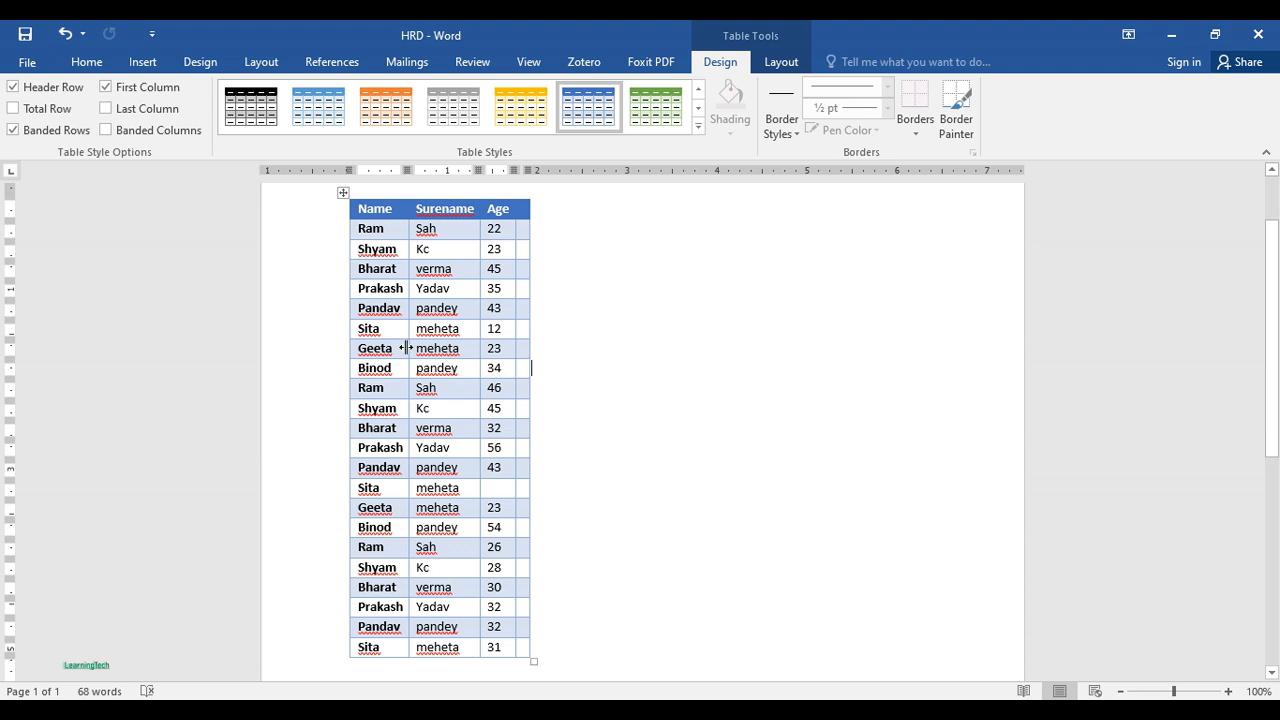
{"action": "scroll", "scroll_direction": "down", "scroll_amount": 3}
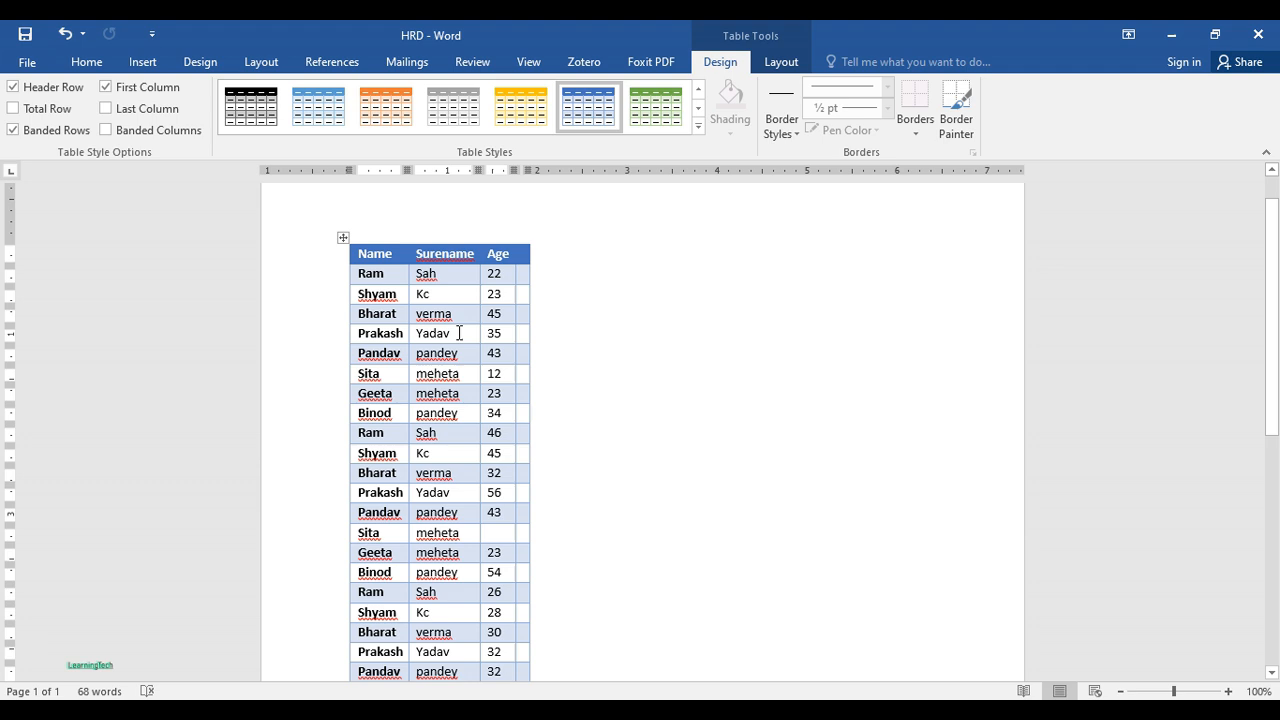
{"action": "scroll", "scroll_direction": "down", "scroll_amount": 3}
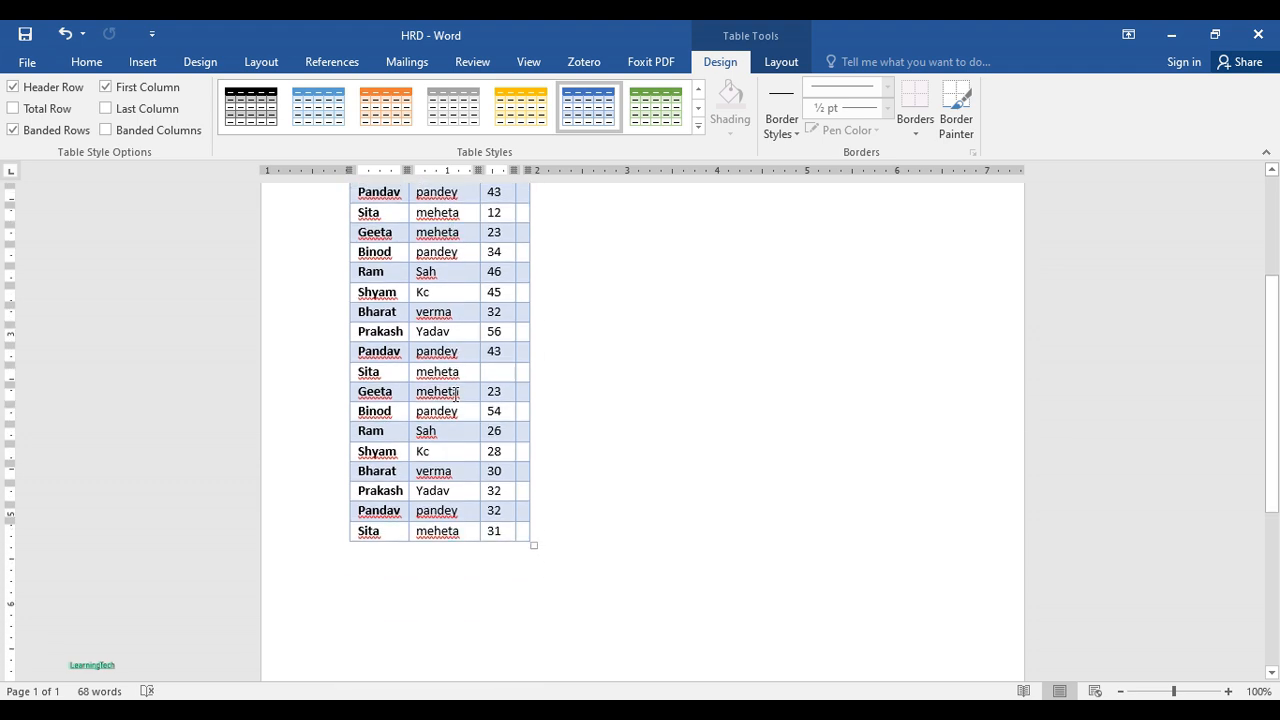
{"action": "scroll", "scroll_direction": "up", "scroll_amount": 3}
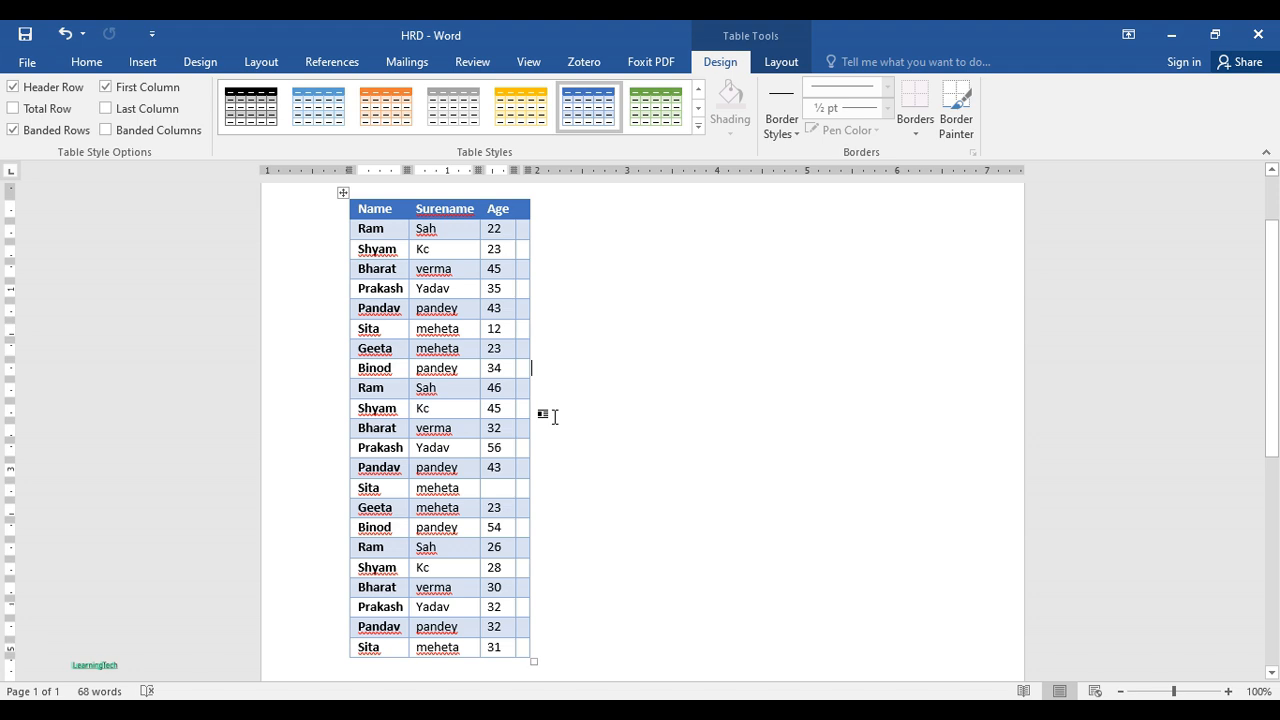
{"action": "mouse_move", "coordinate": [552, 400]}
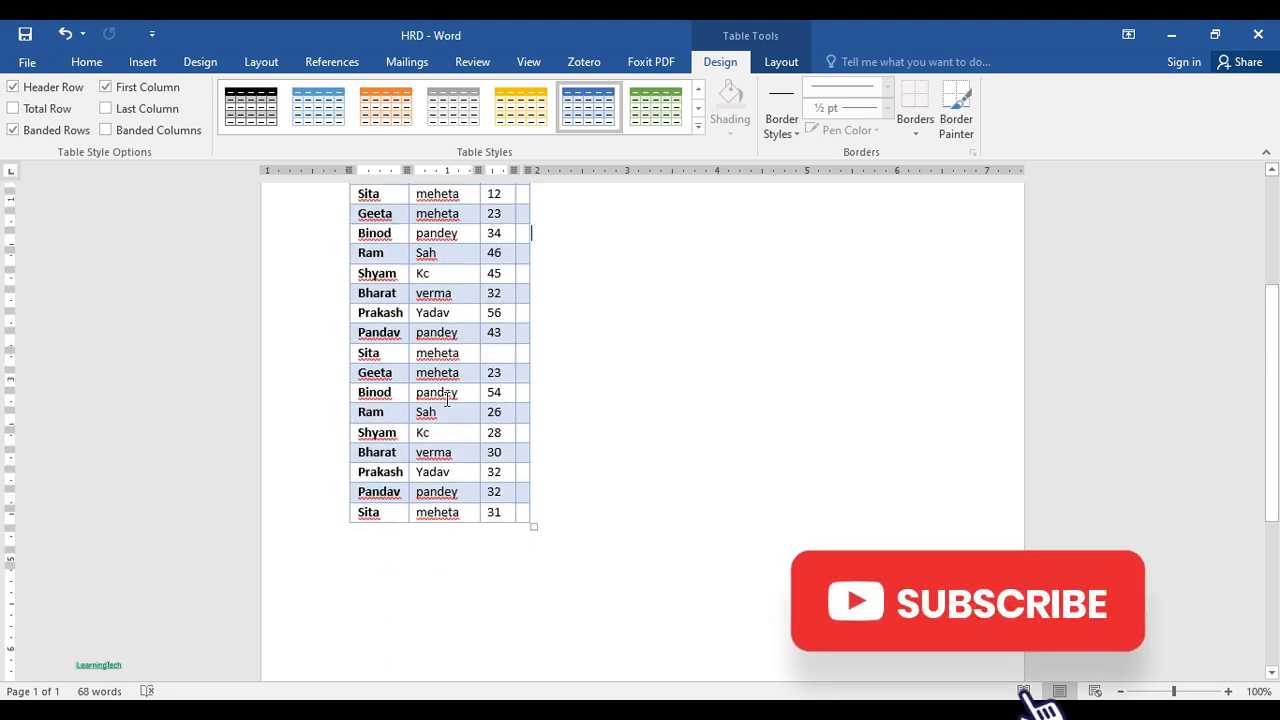
{"action": "scroll", "scroll_direction": "up", "scroll_amount": 3}
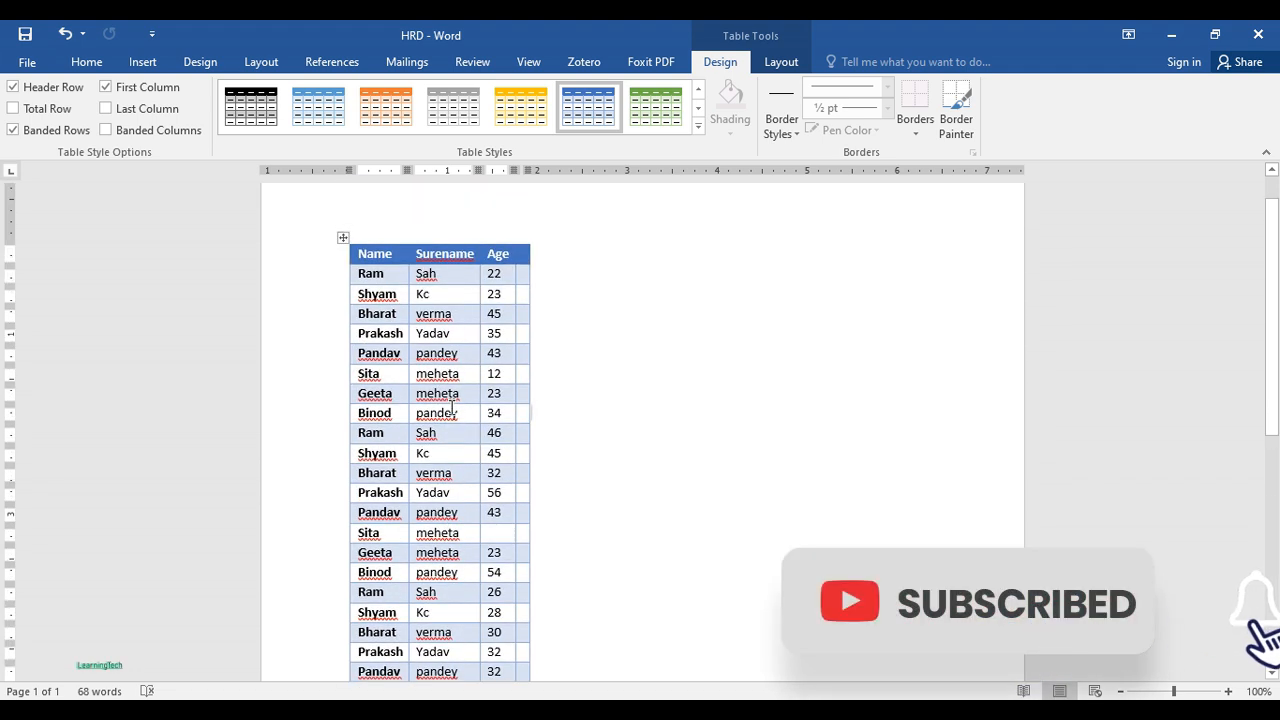